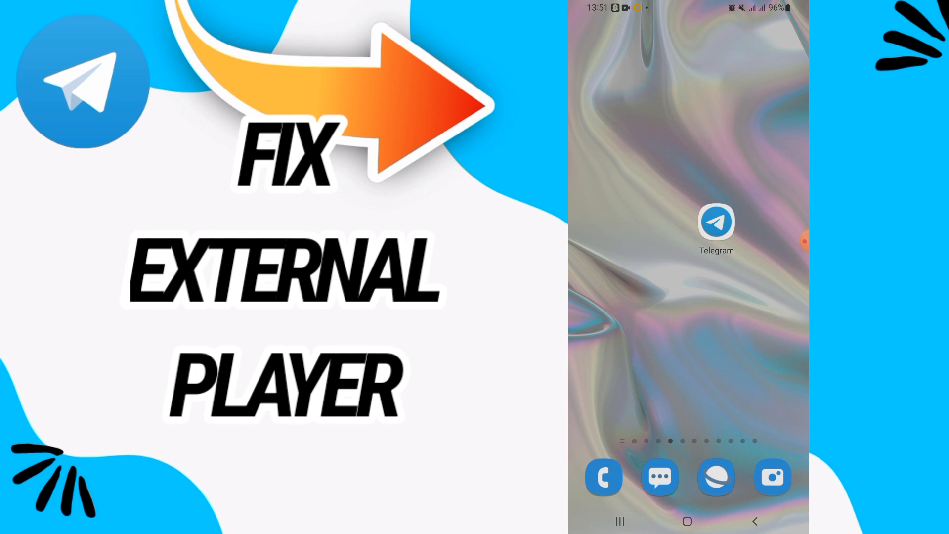
# Step: Reach the Apps list in Settings from the app drawer
pyautogui.scroll(3)
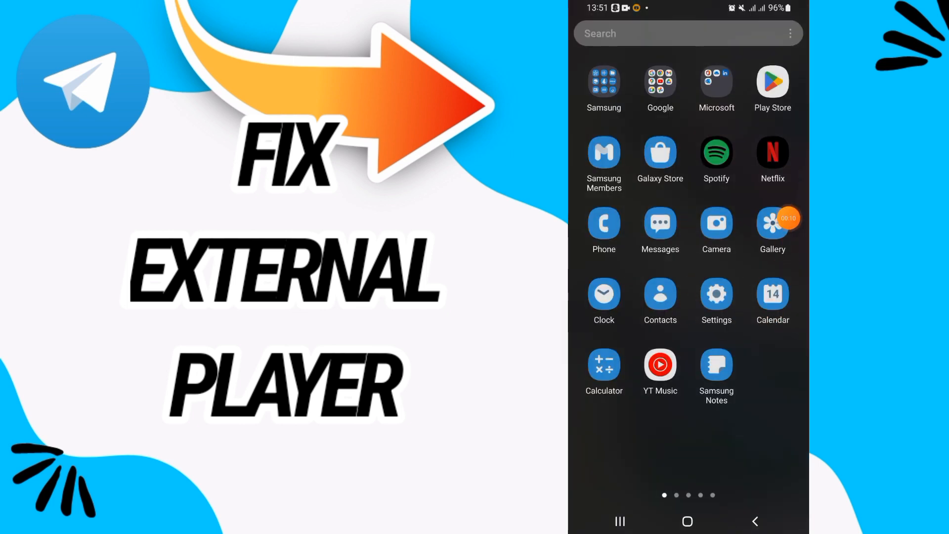
pyautogui.click(715, 295)
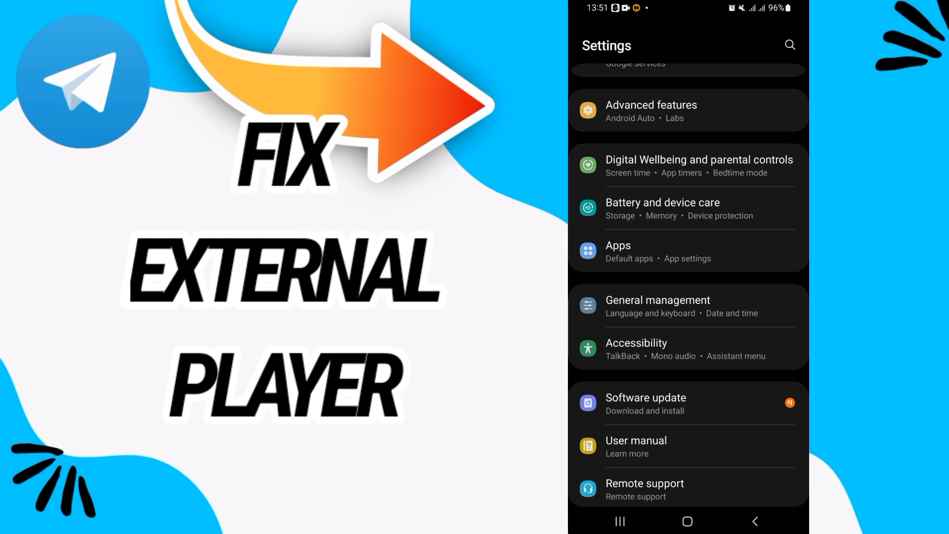
pyautogui.click(618, 245)
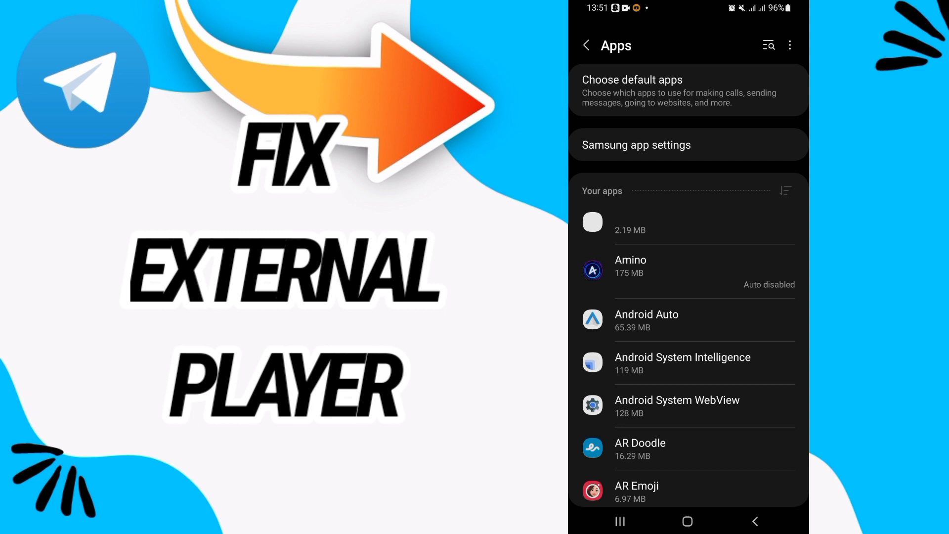
# Step: Search the apps list for "tel" and select Telegram's app info
pyautogui.click(769, 45)
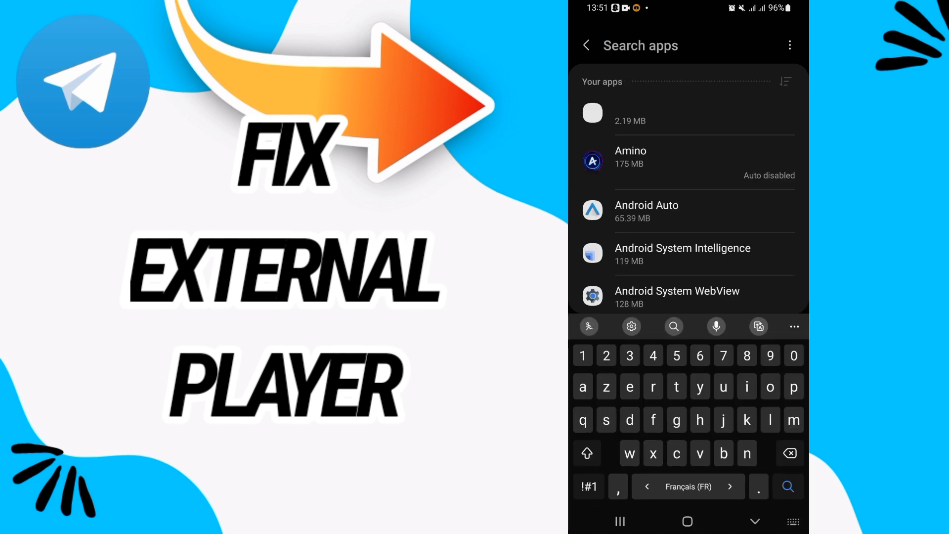
pyautogui.write('tel')
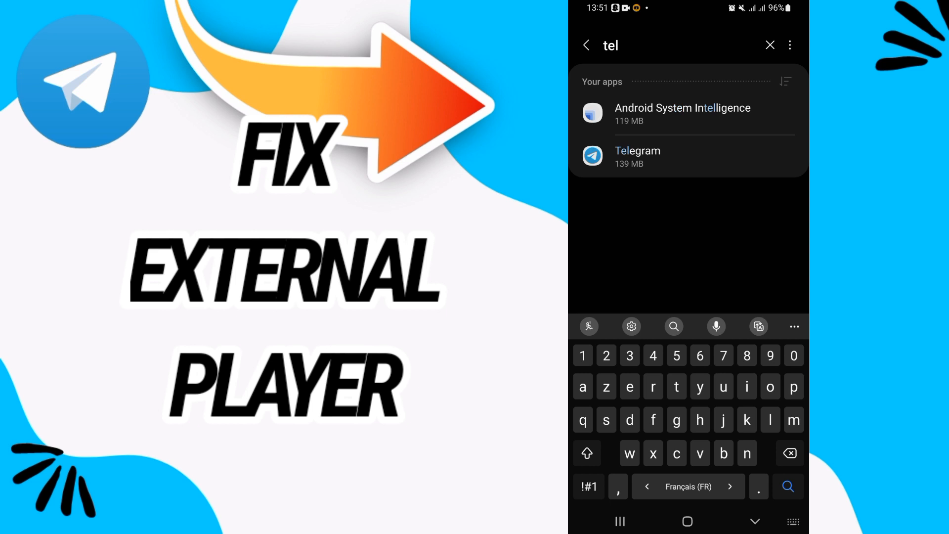
pyautogui.click(638, 157)
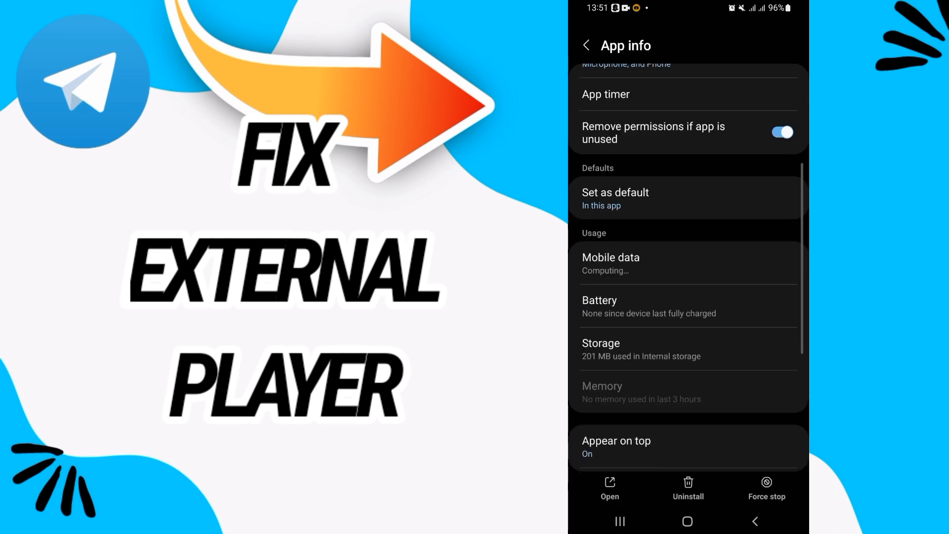
# Step: Clear Telegram's cache from its Storage page and go back to app info
pyautogui.click(600, 349)
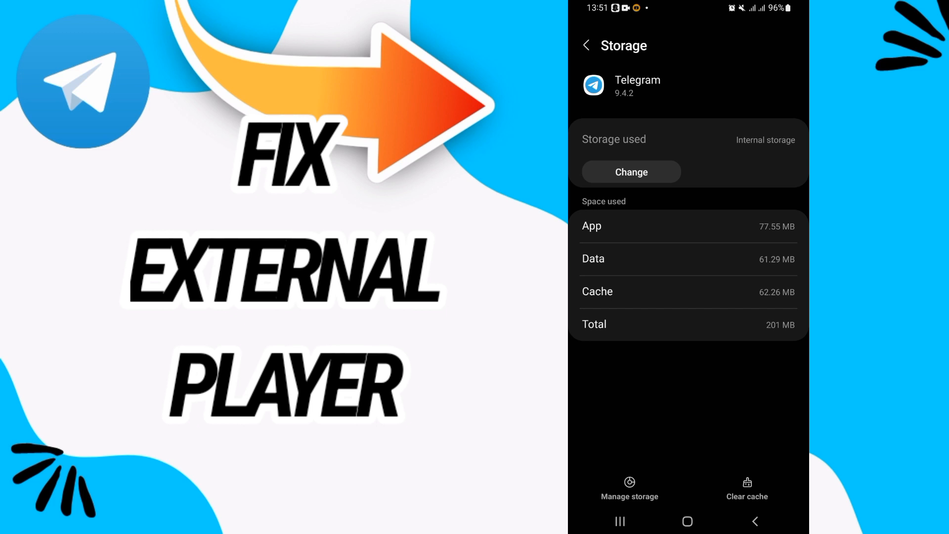
pyautogui.click(746, 488)
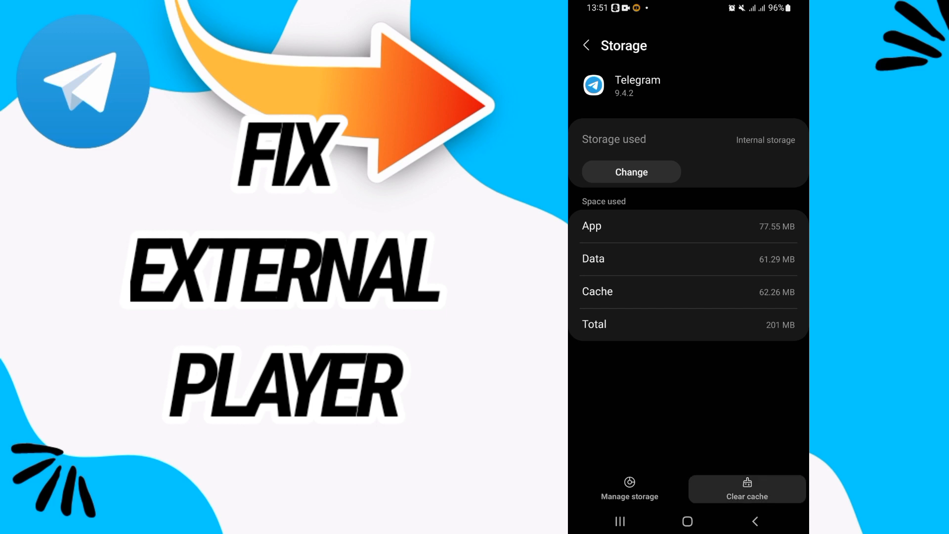
pyautogui.click(747, 489)
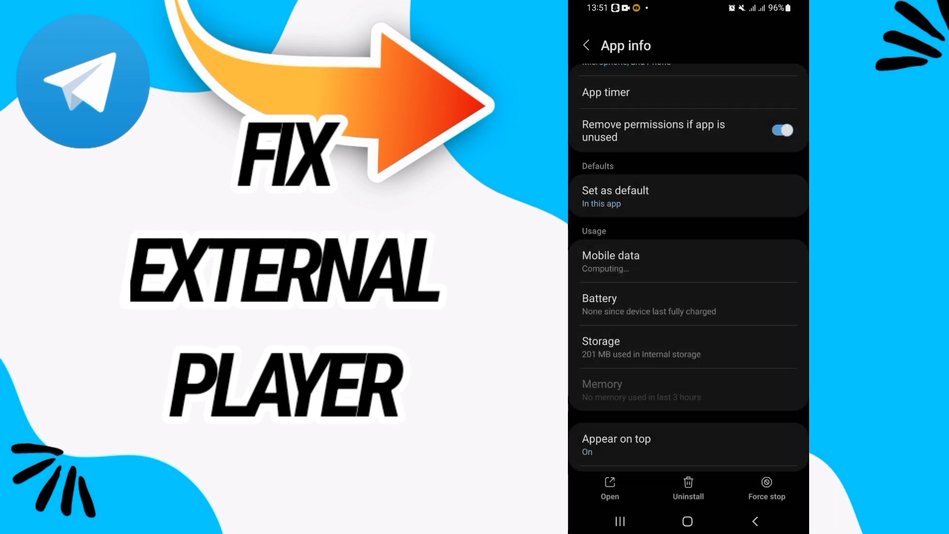
# Step: Show Telegram's Set as default page with Open supported links on
pyautogui.scroll(-3)
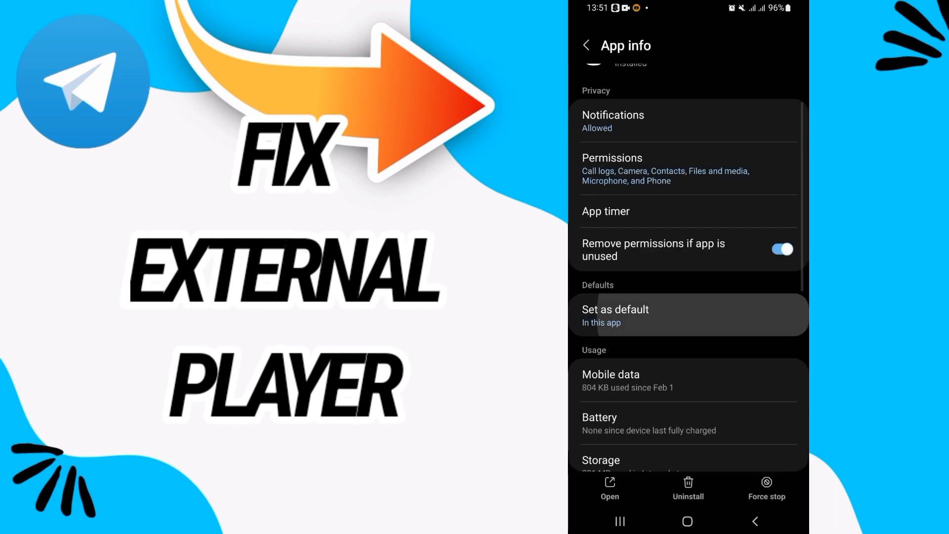
pyautogui.click(615, 315)
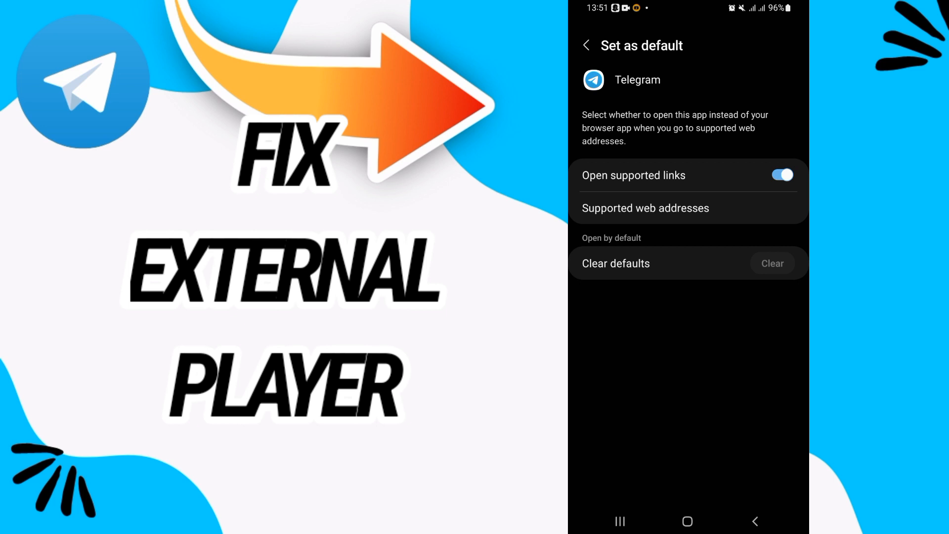